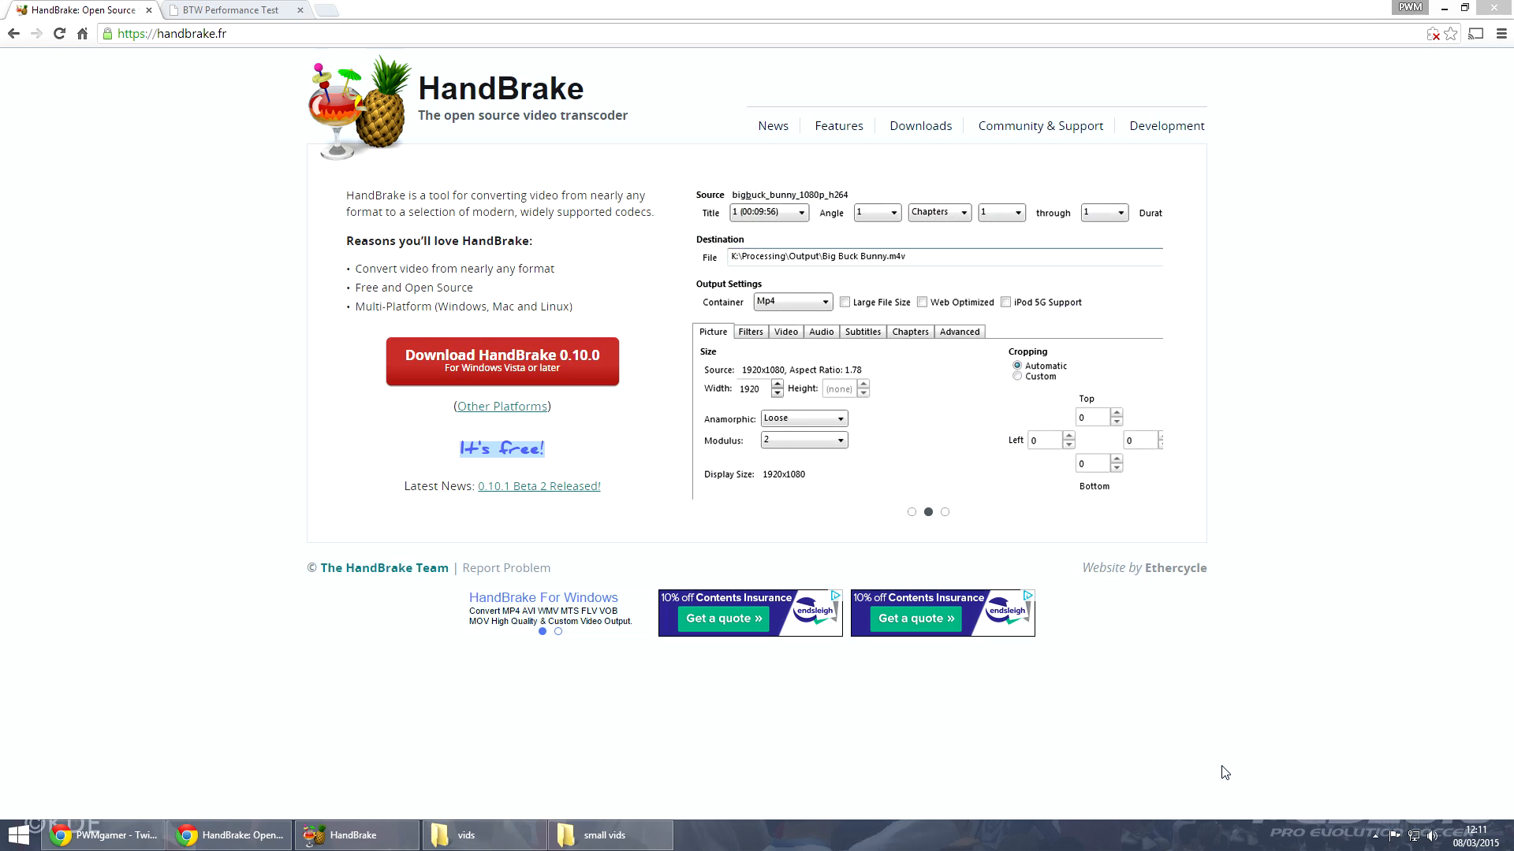
mouse_move(642, 89)
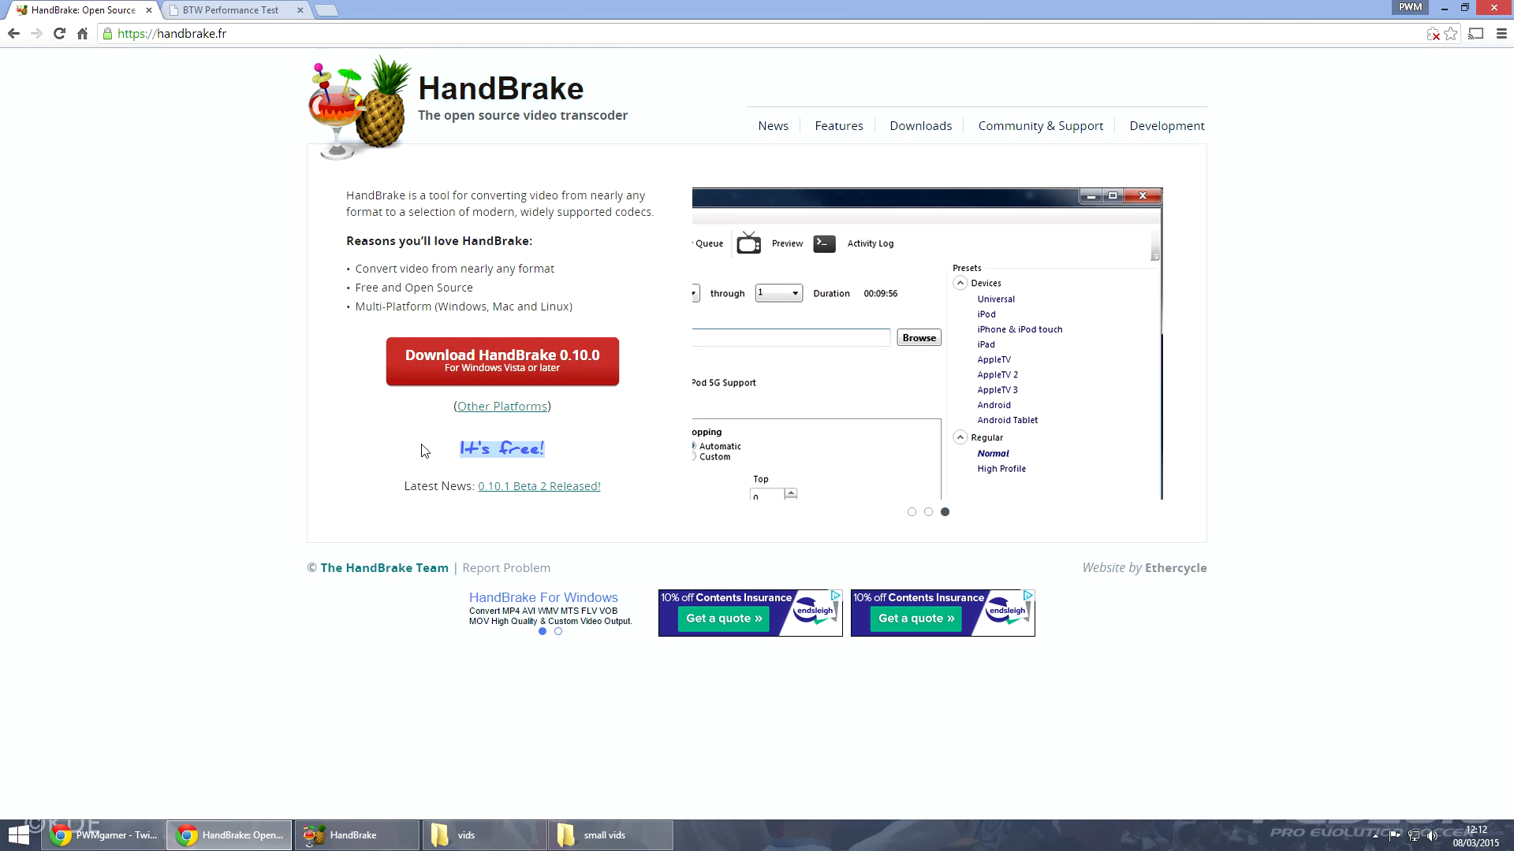
- Show the Video settings for the FIFA 15 encode: H.264, same framerate as source, constant quality 20
click(910, 511)
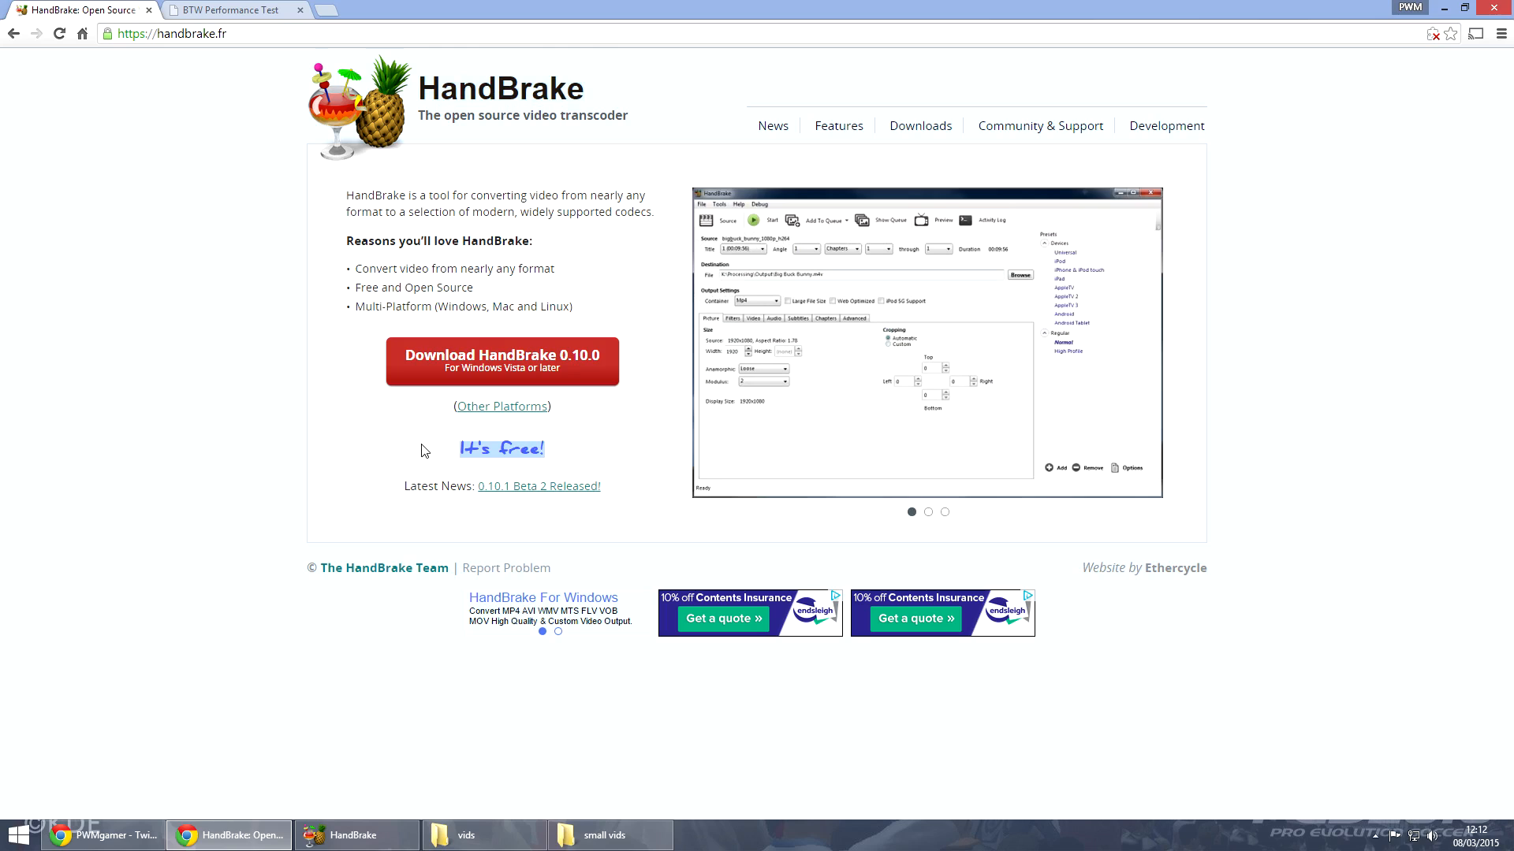
mouse_move(432, 456)
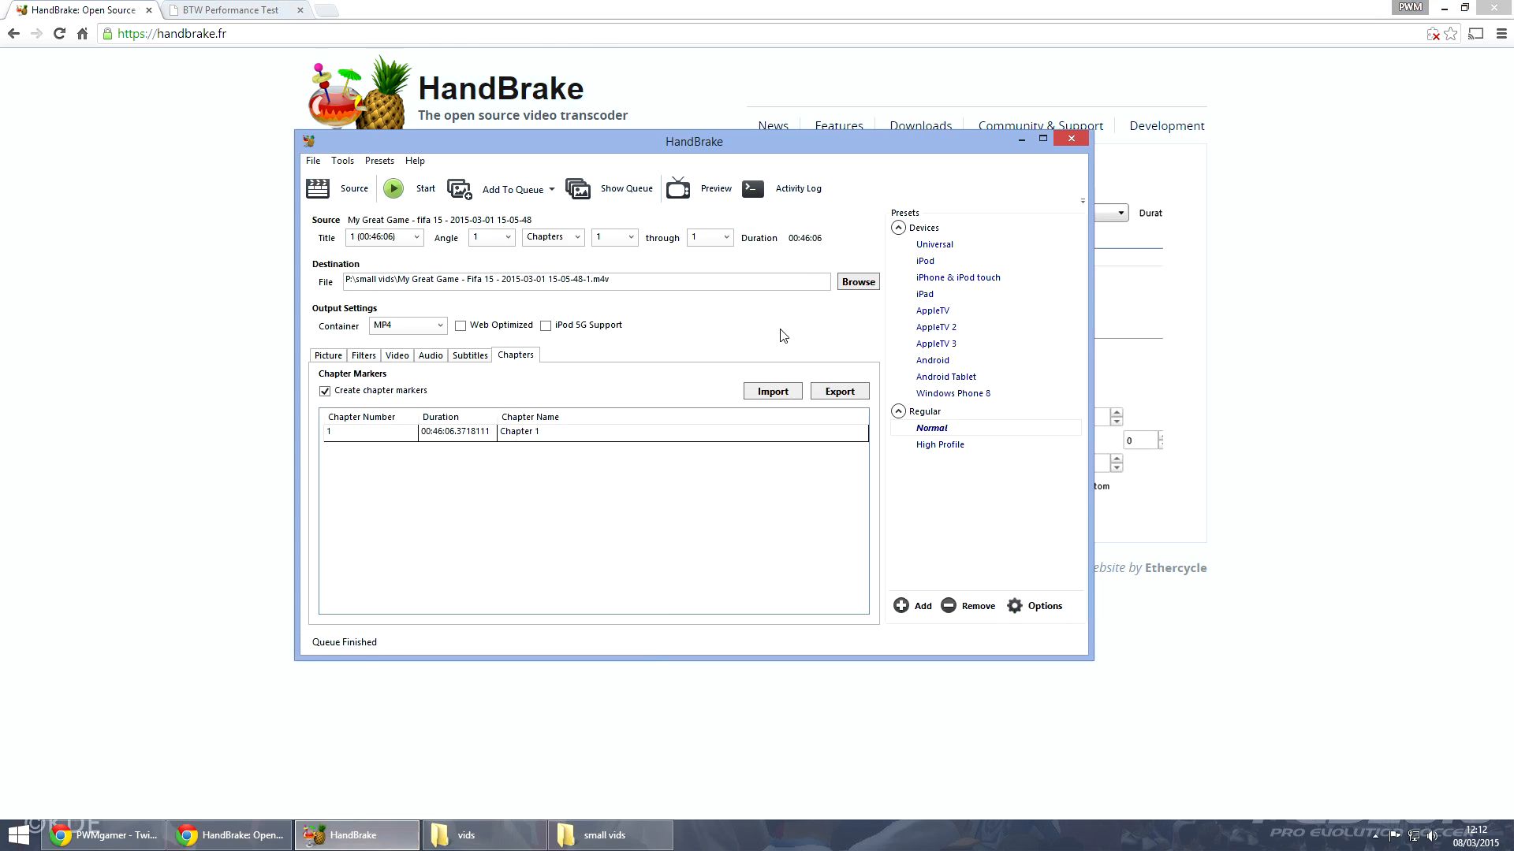
mouse_move(998, 509)
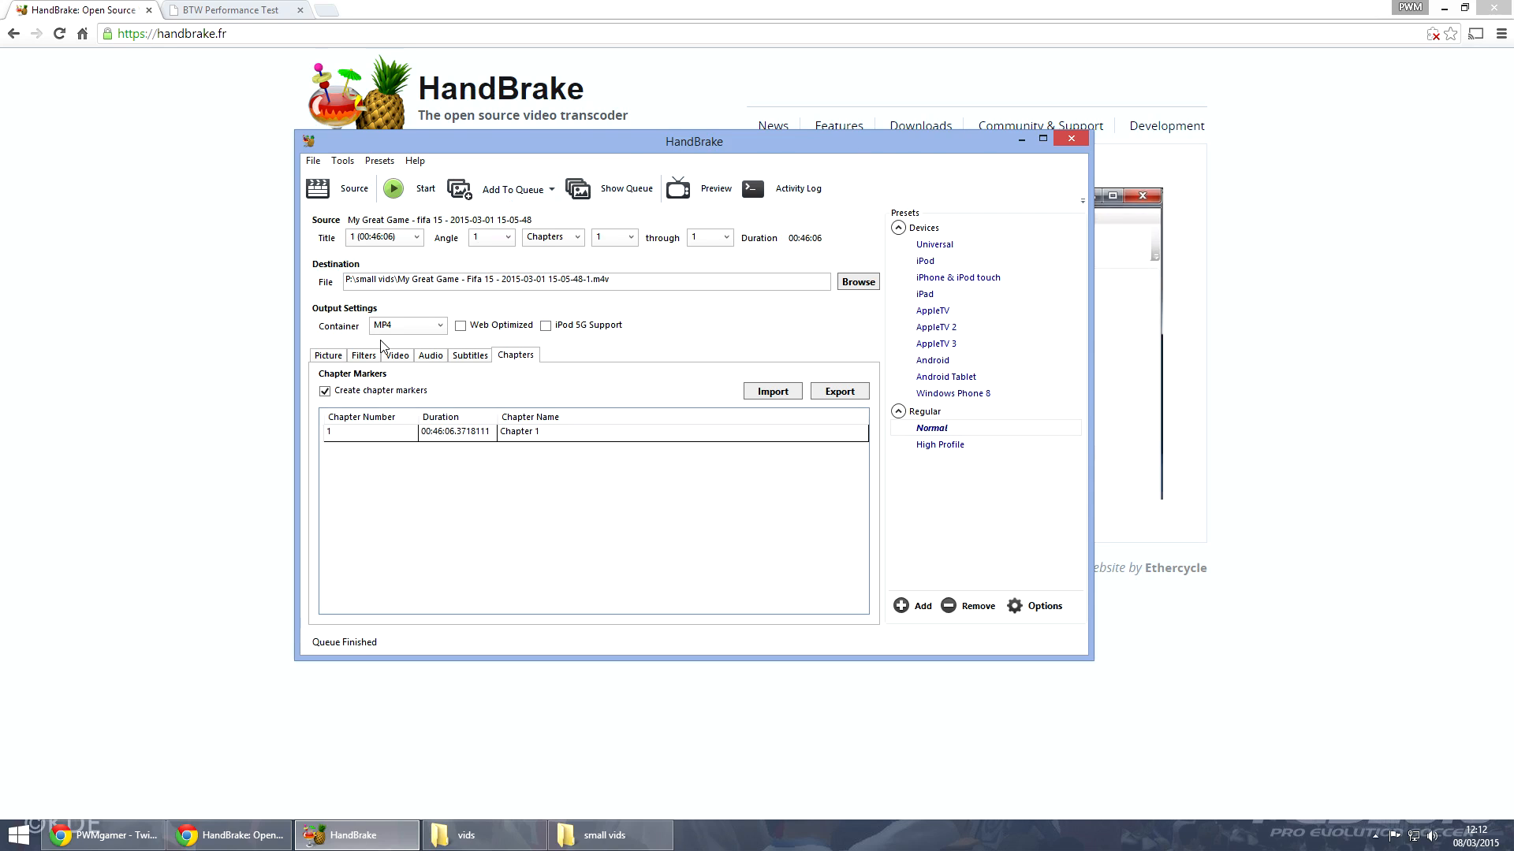
click(470, 354)
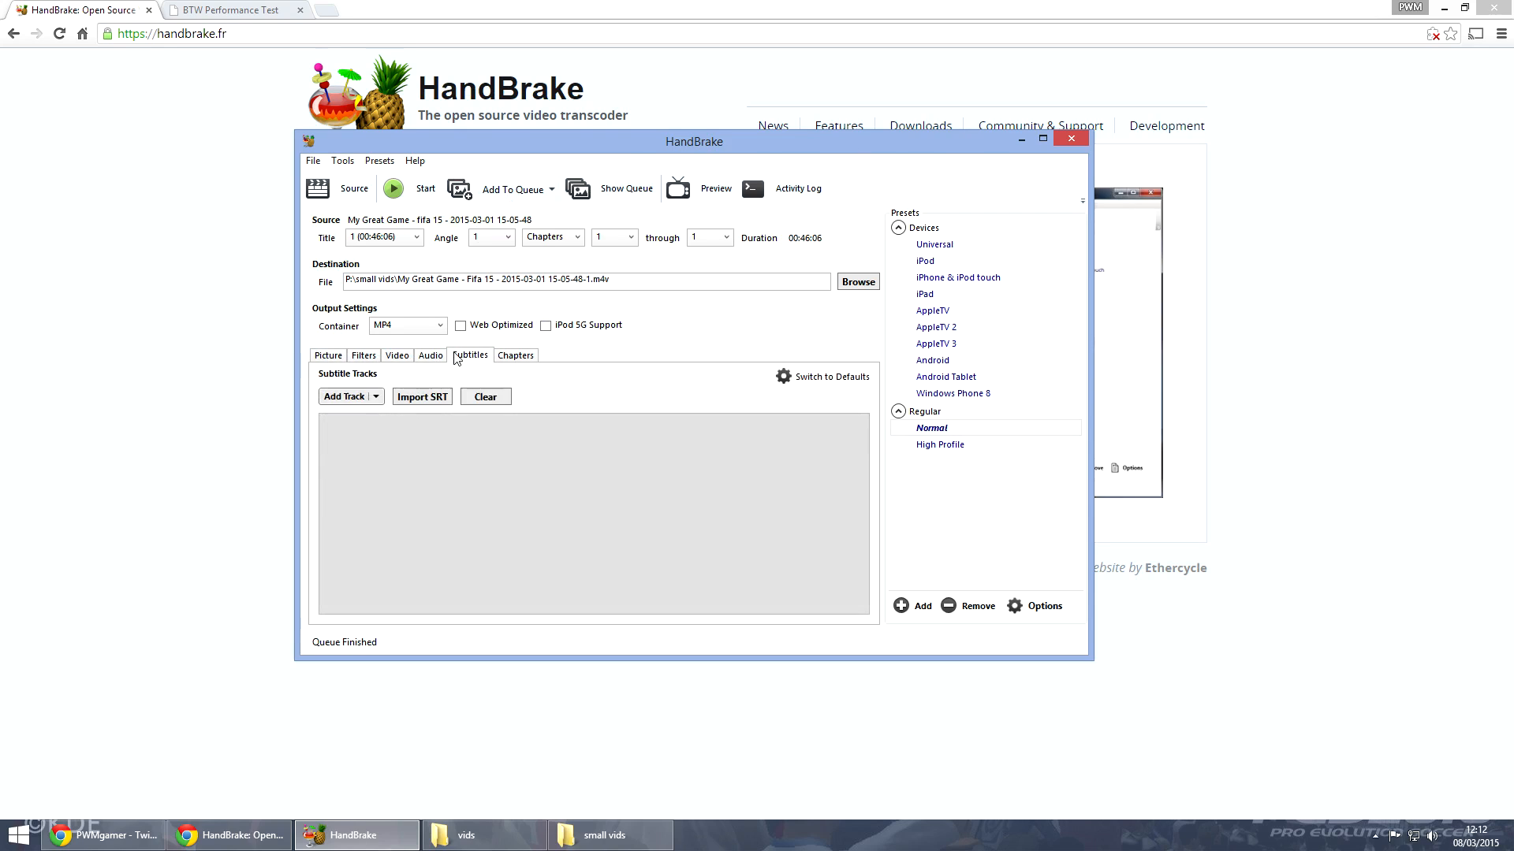
click(396, 355)
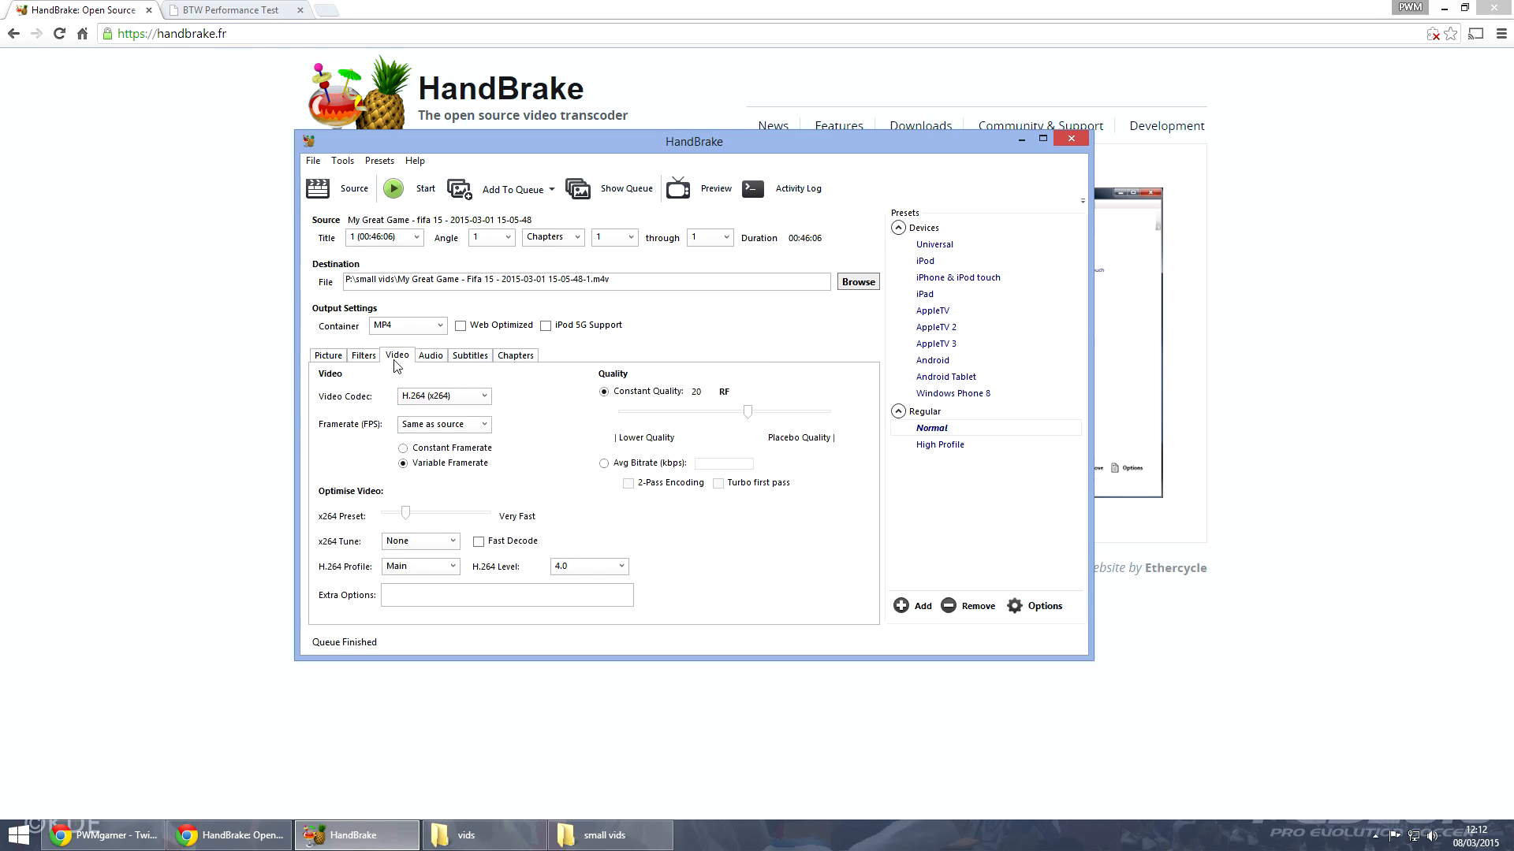
click(328, 355)
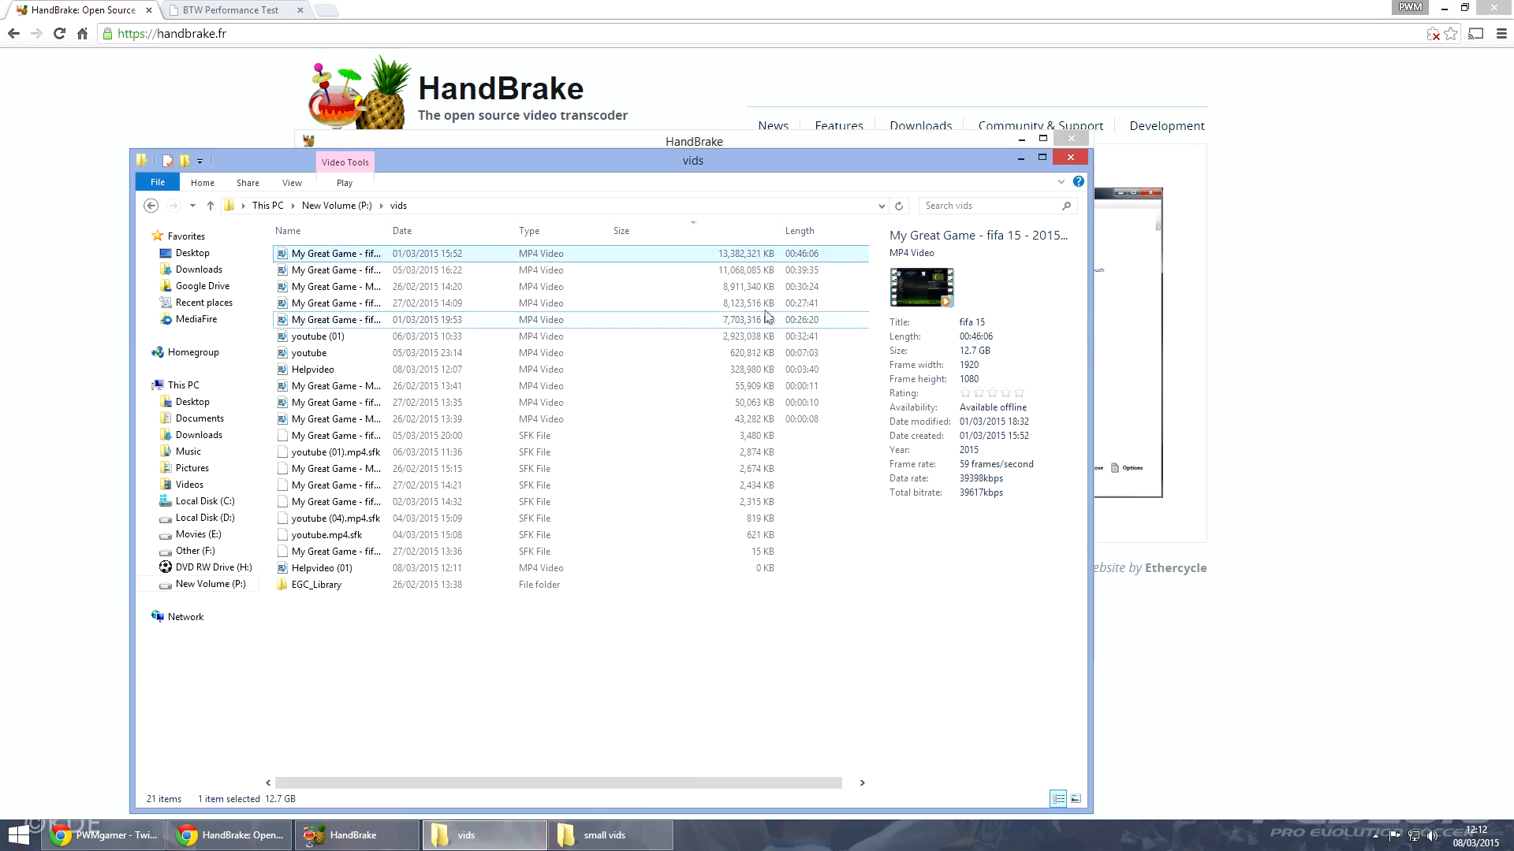
- Compare the 12.7 GB original in vids with the 2.24 GB compressed fifa 15 file in small vids
click(334, 252)
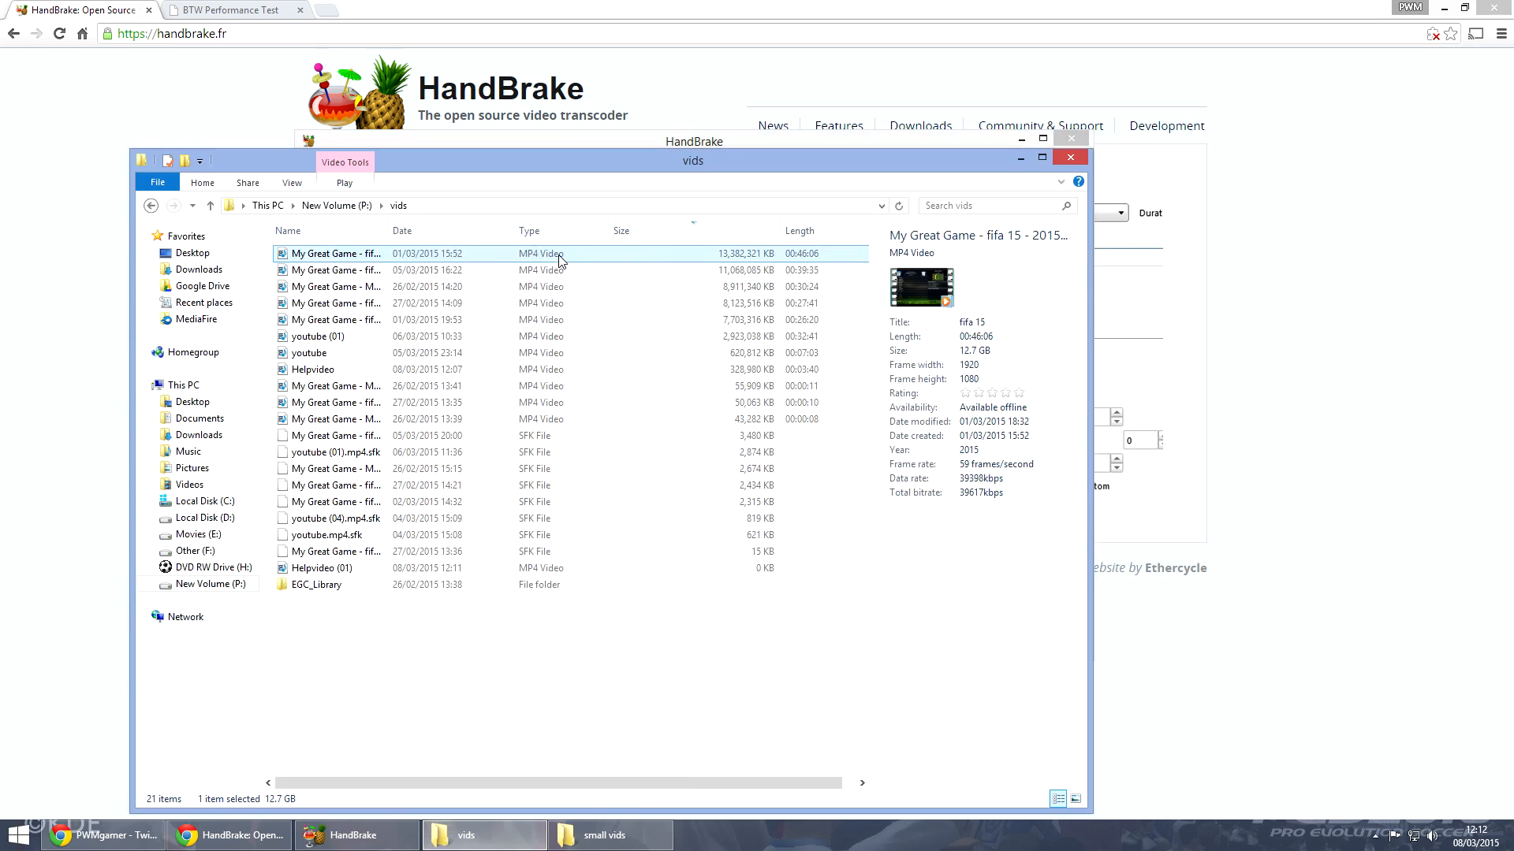
mouse_move(721, 261)
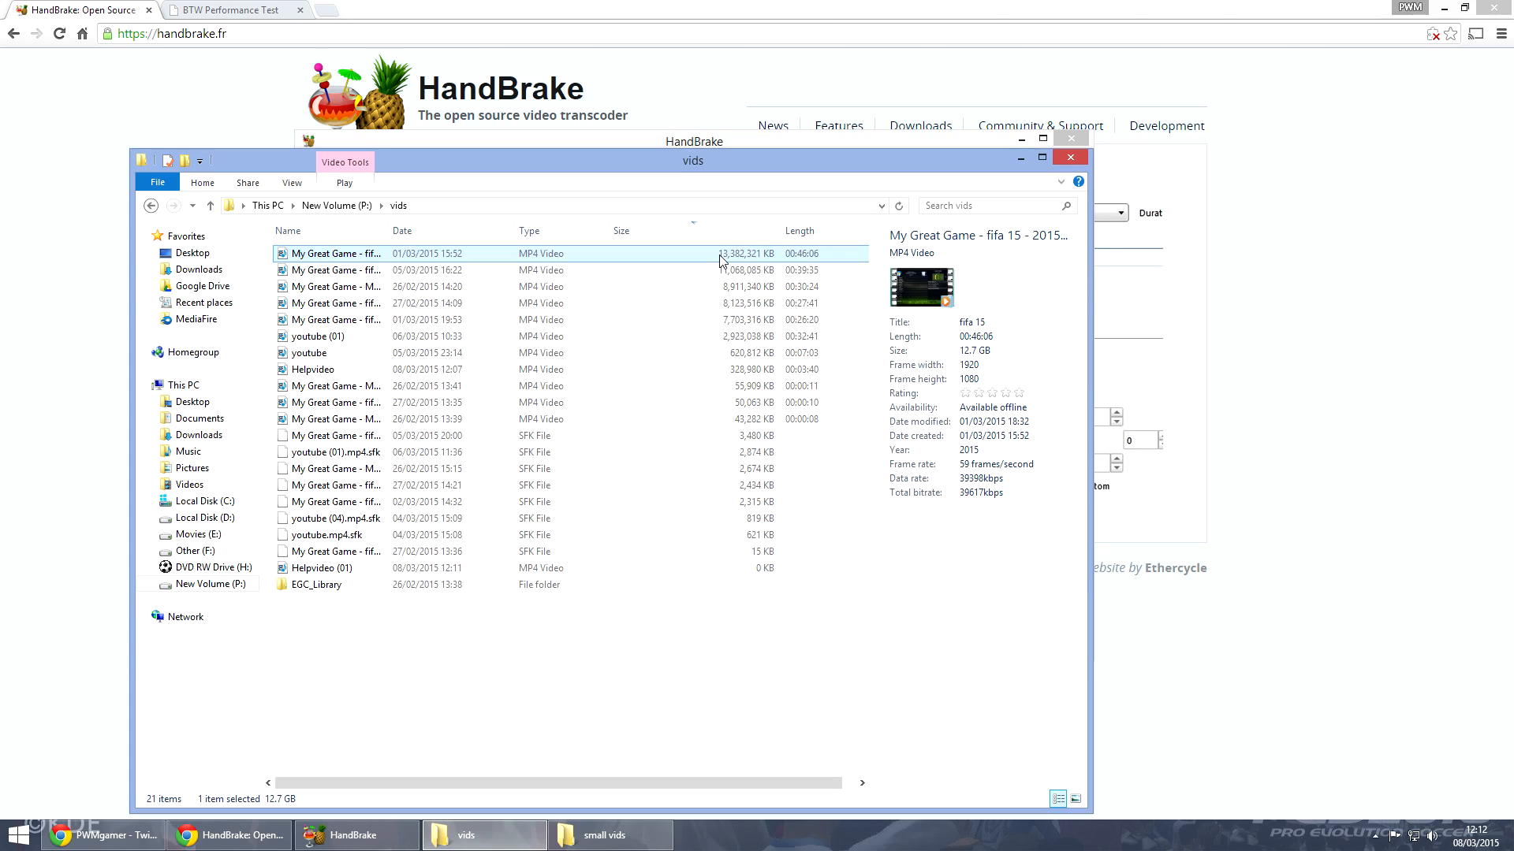
mouse_move(738, 265)
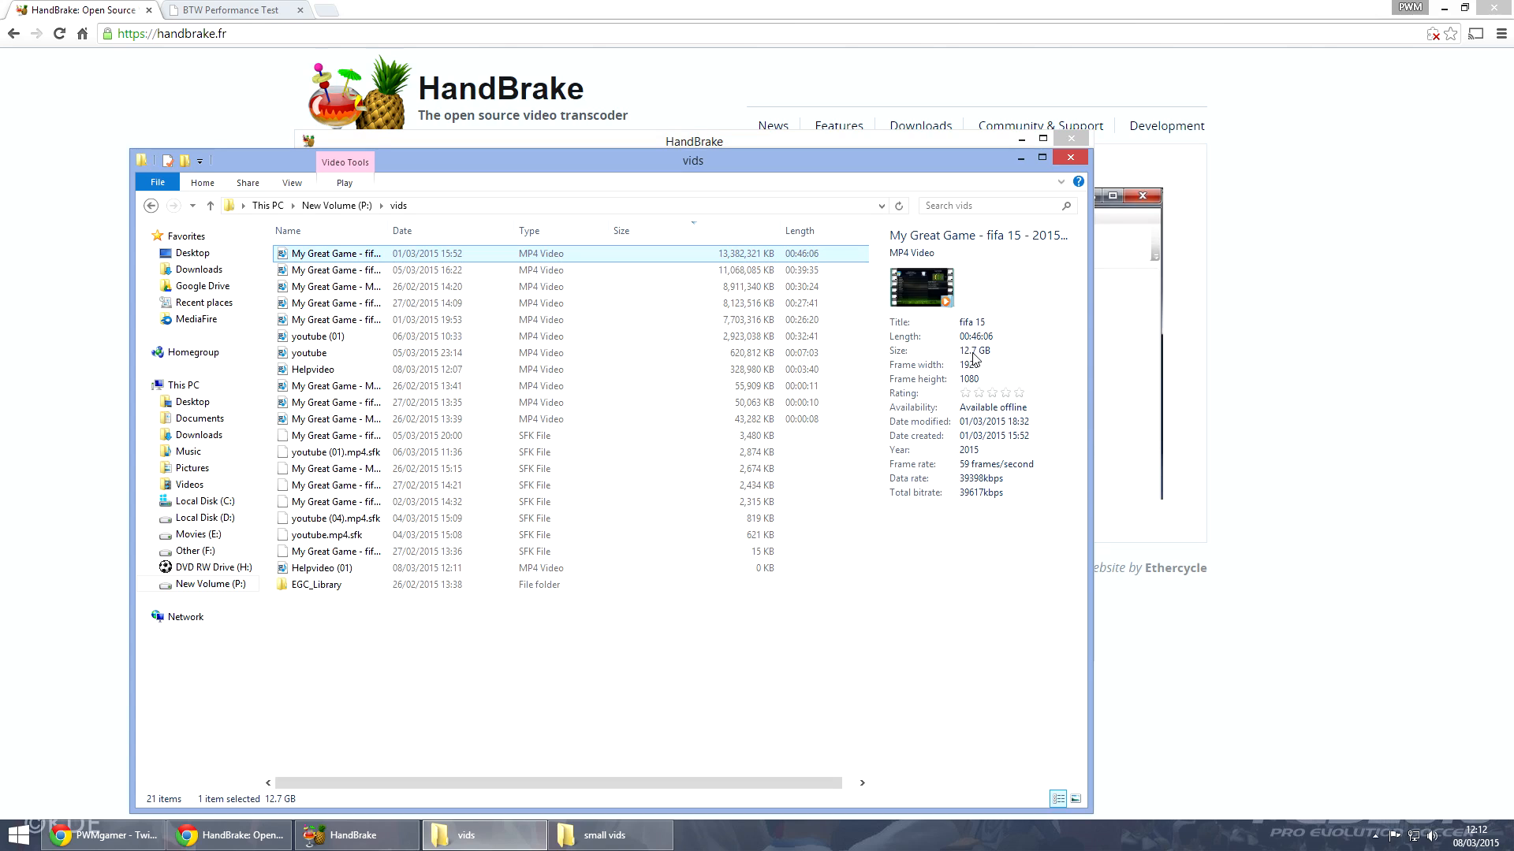
mouse_move(988, 360)
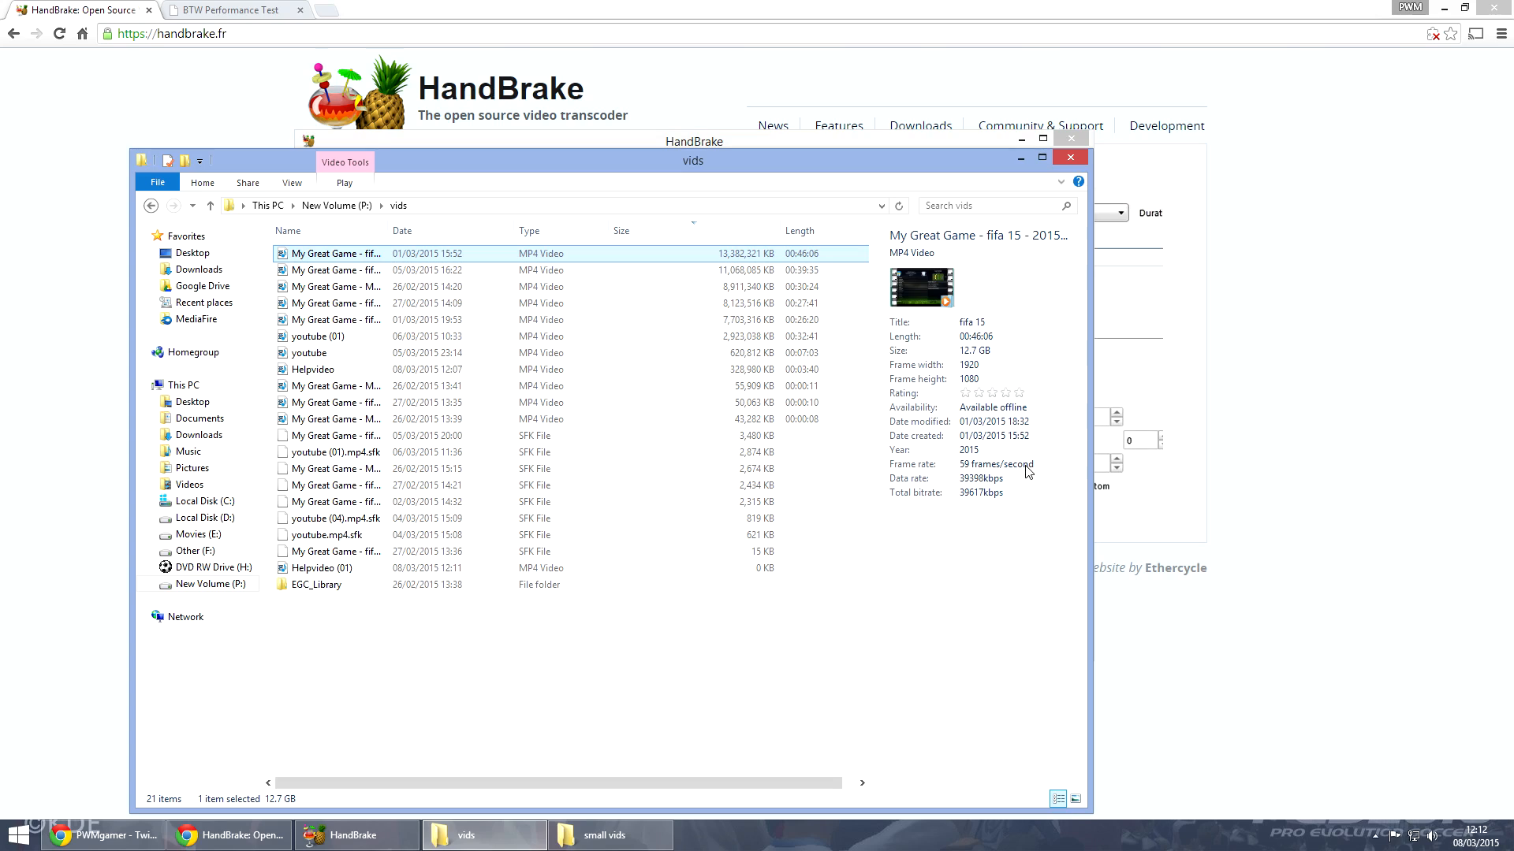
mouse_move(813, 263)
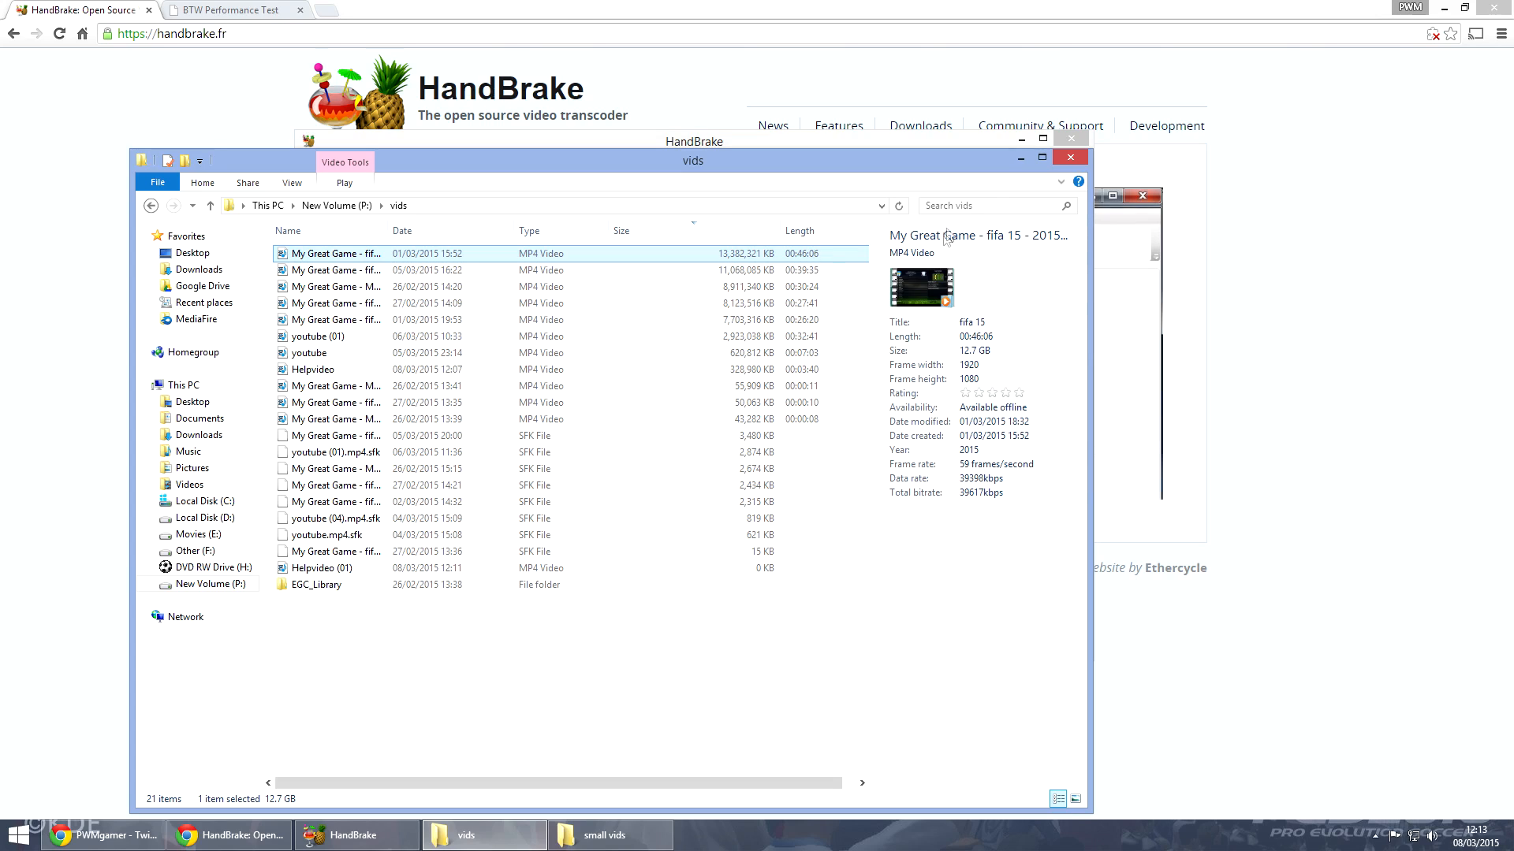
click(355, 836)
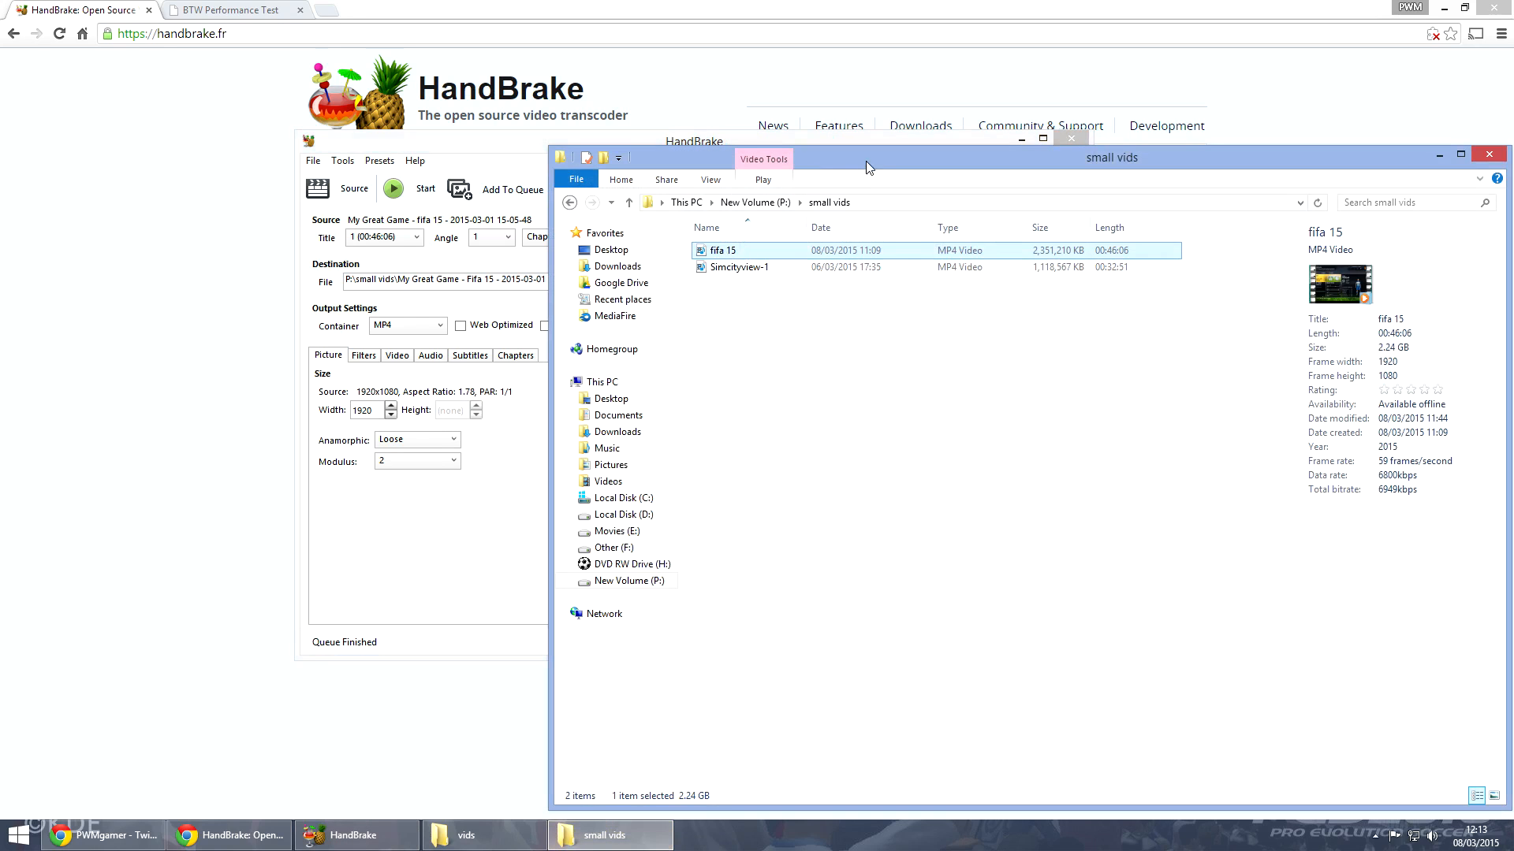
drag(1111, 158, 761, 80)
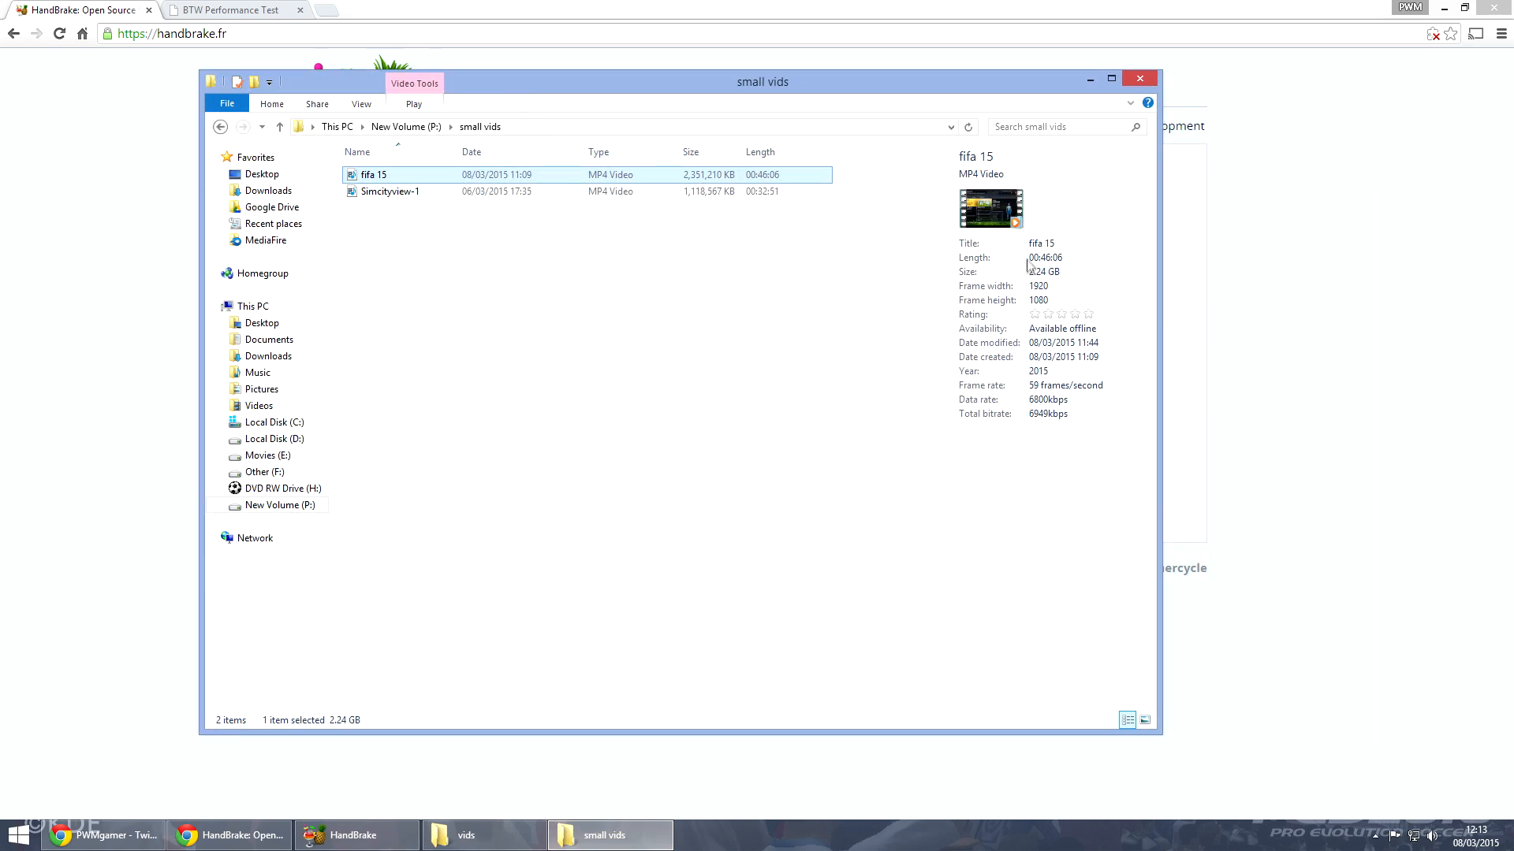
mouse_move(1045, 281)
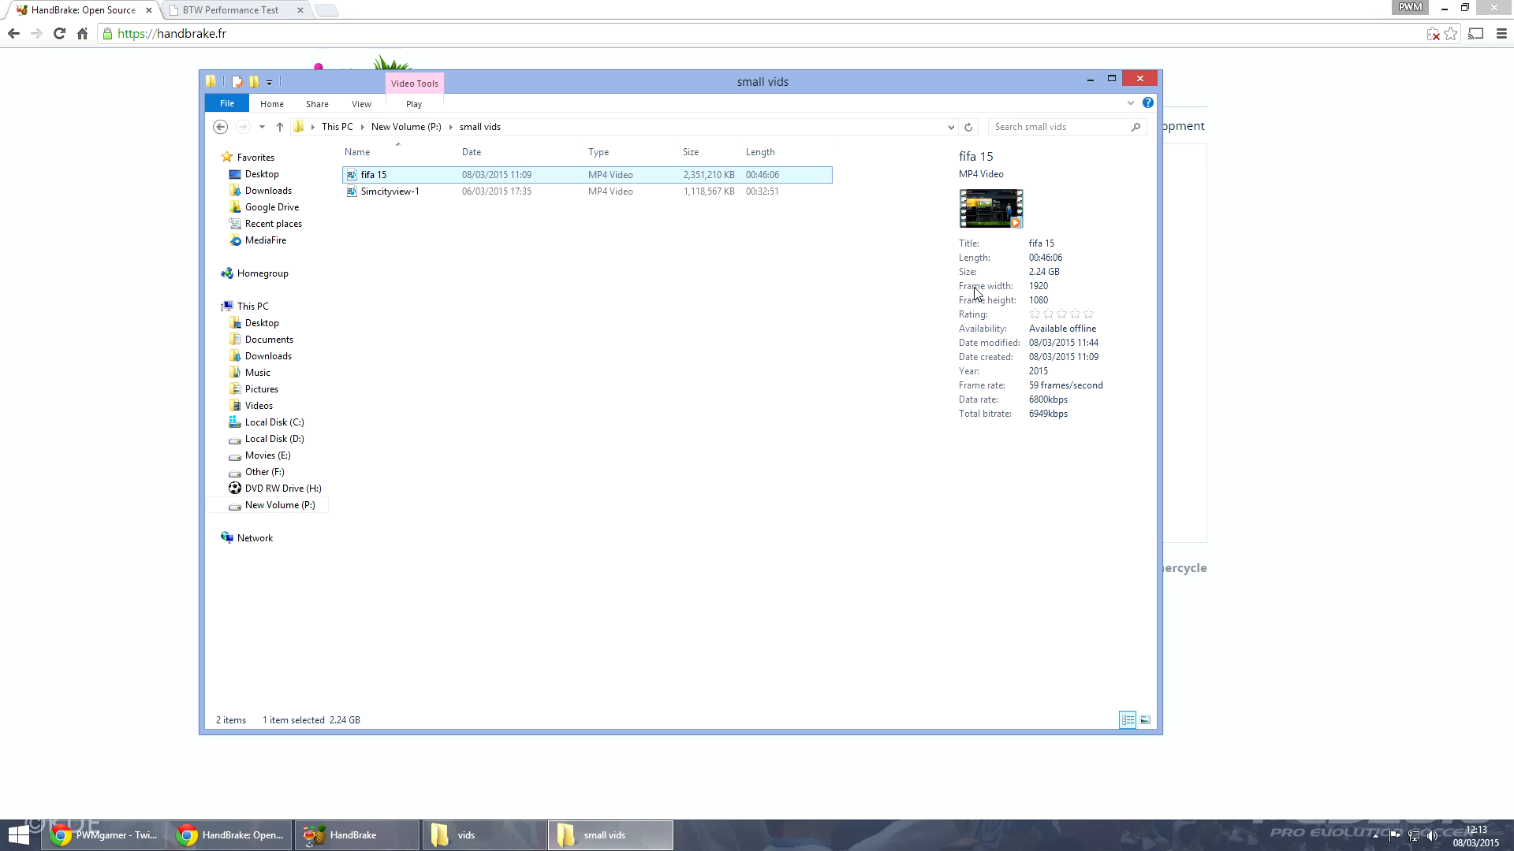
mouse_move(1038, 300)
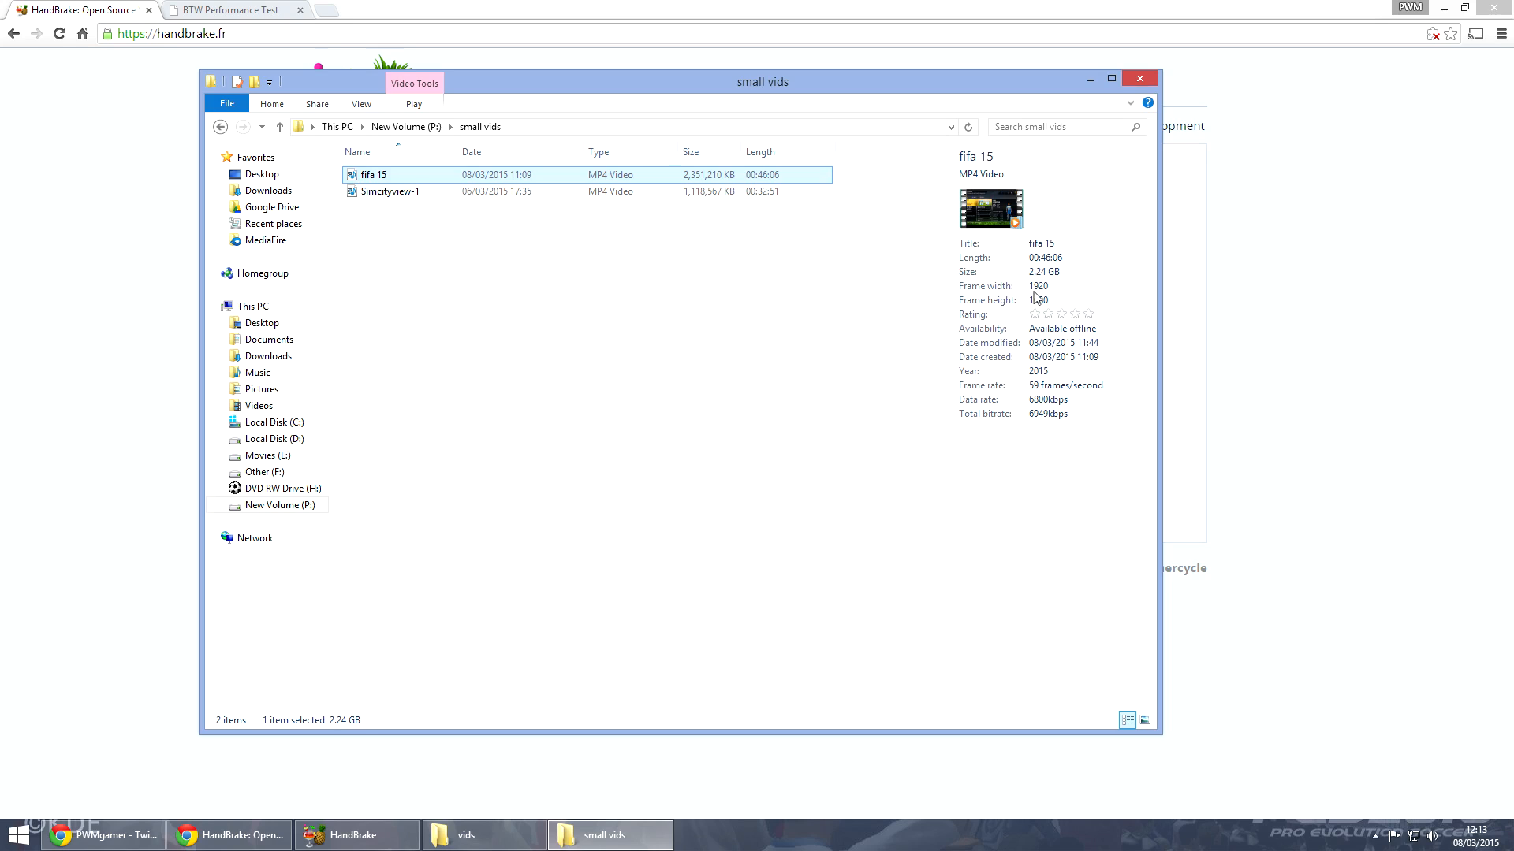
click(1061, 370)
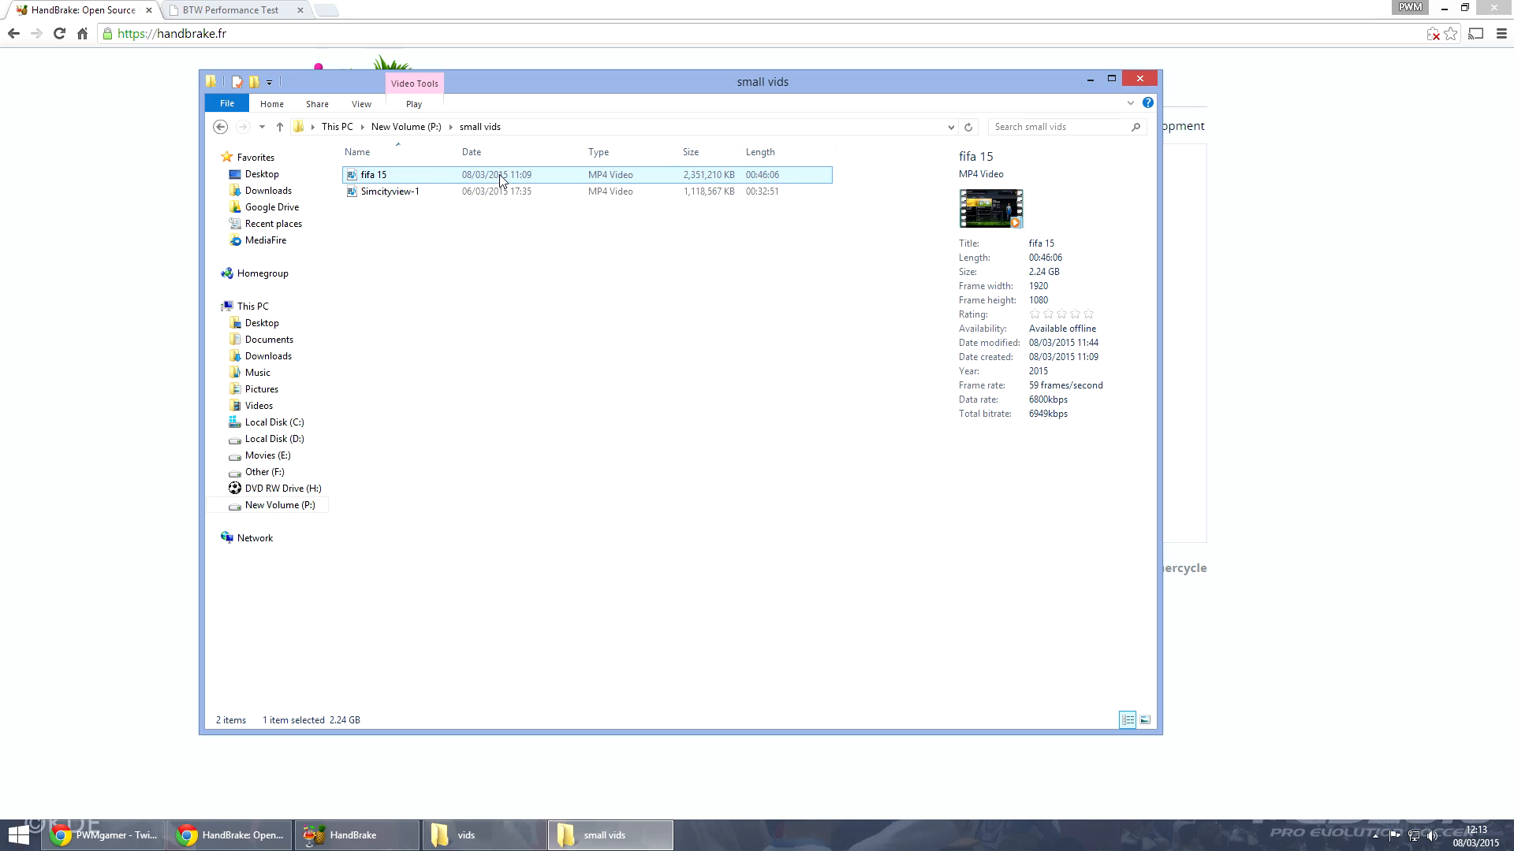
- Play the compressed fifa 15 video from the small vids folder in Windows Media Player
double_click(372, 175)
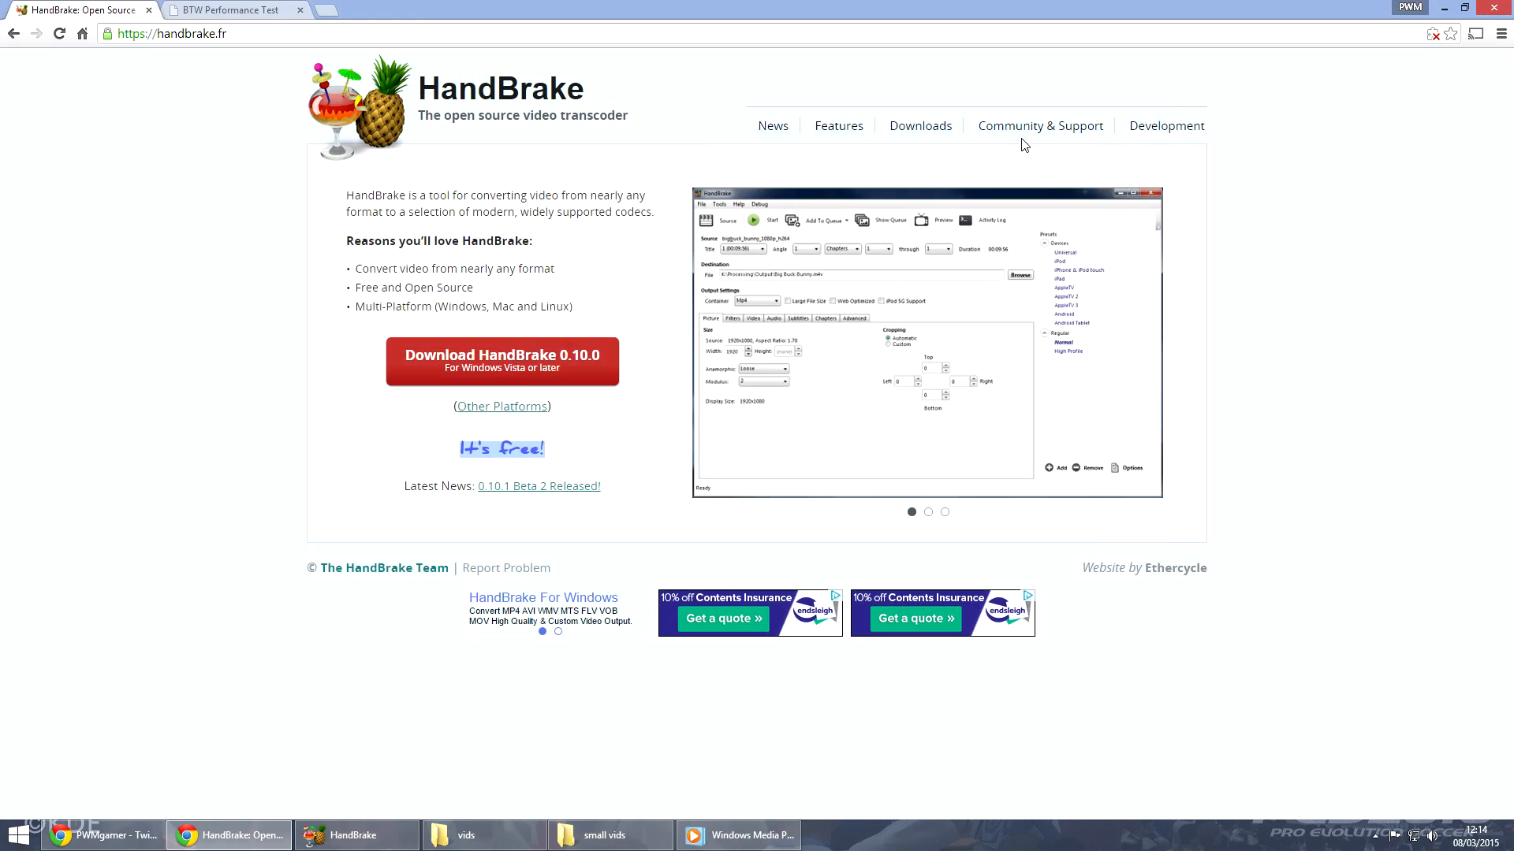
- Show the BT broadband speed test results: 1.25 Mbps download, 0.25 Mbps upload, 162.63 ms ping
click(232, 10)
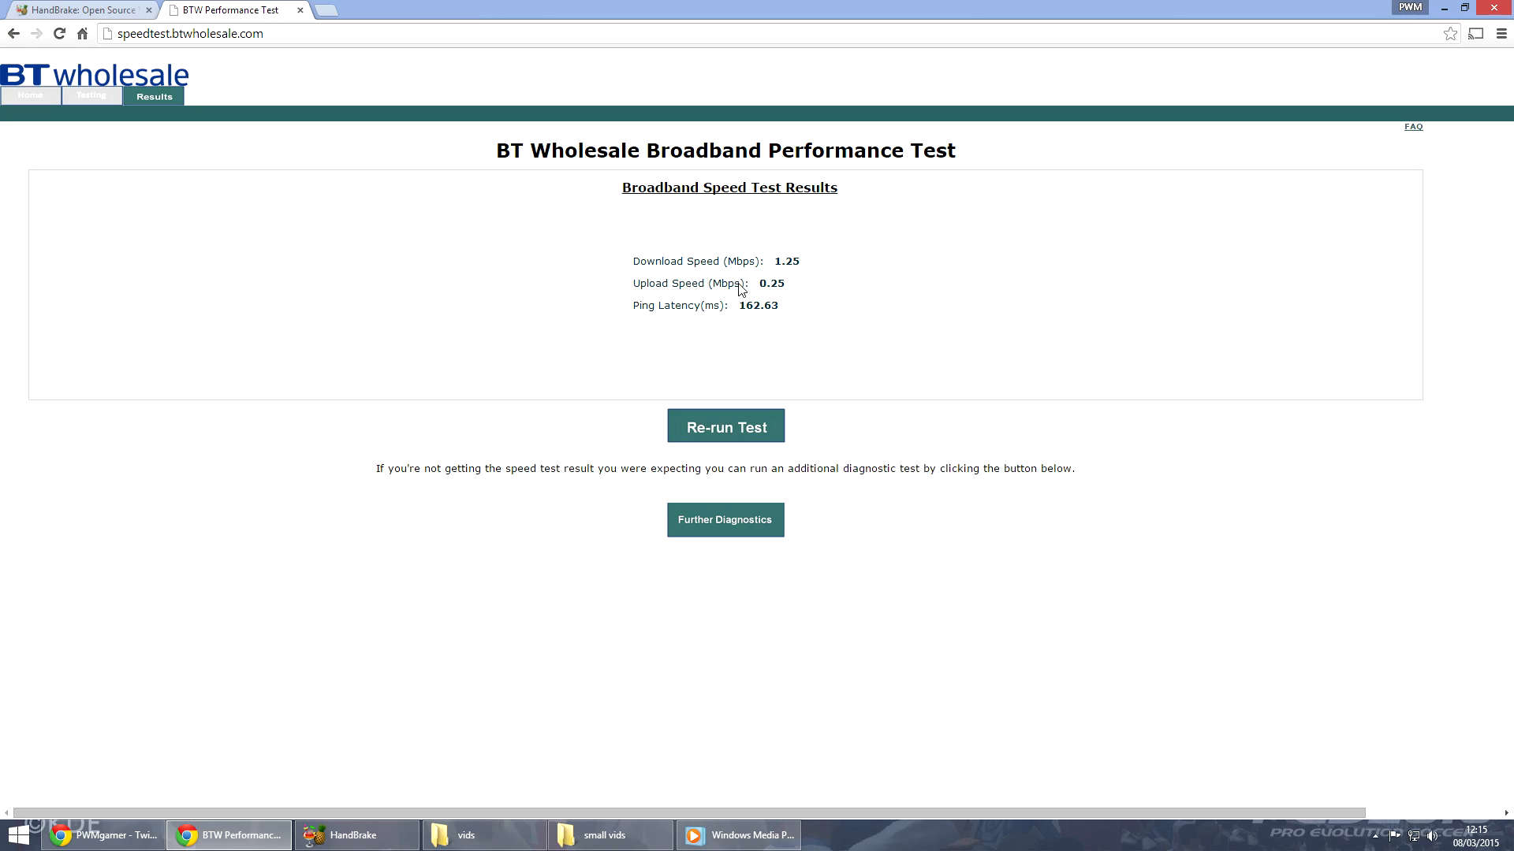
mouse_move(693, 497)
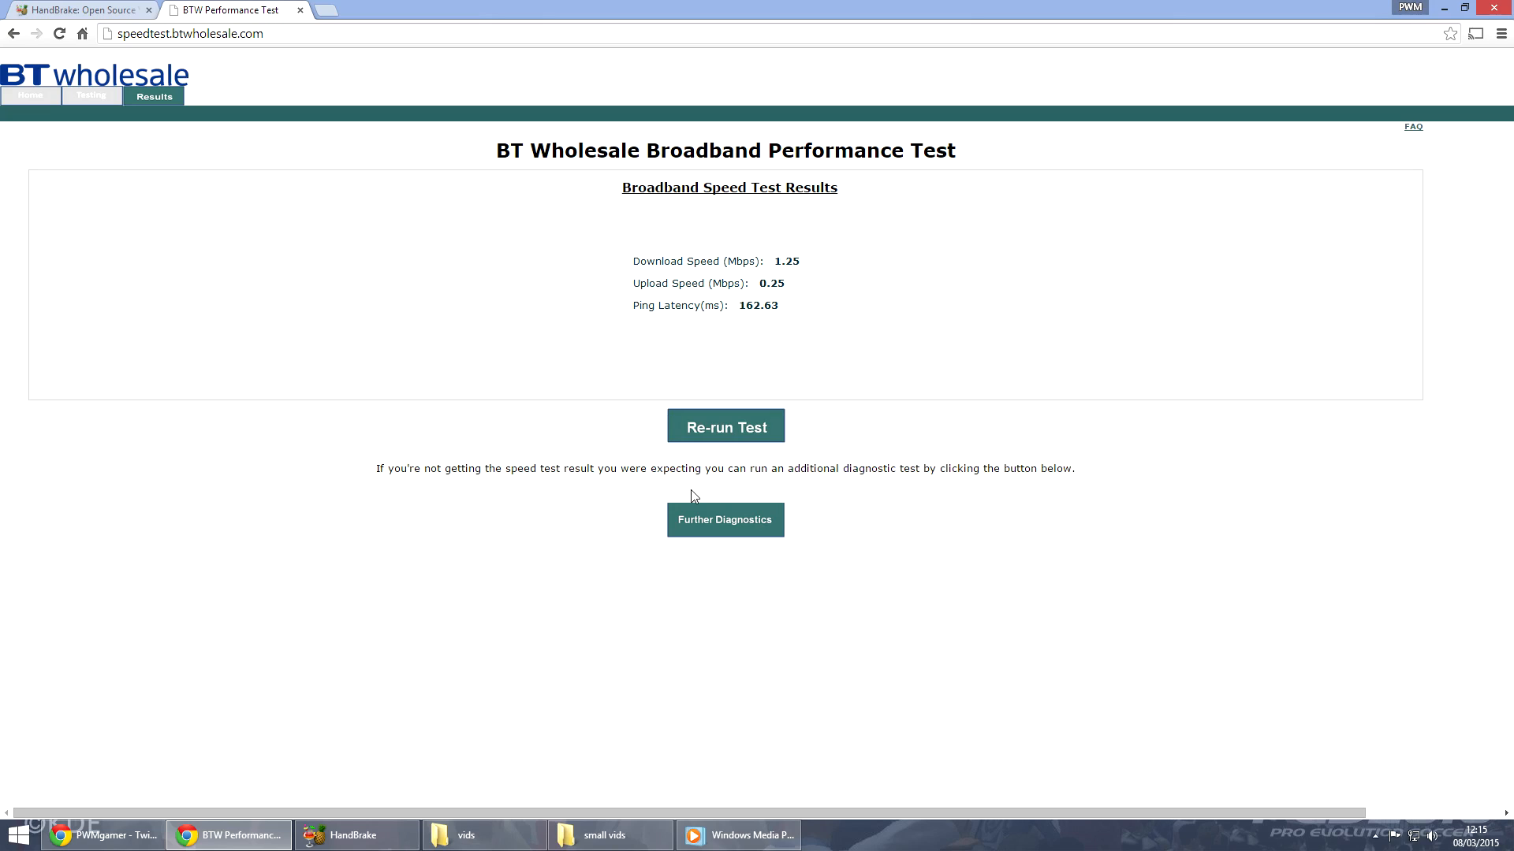